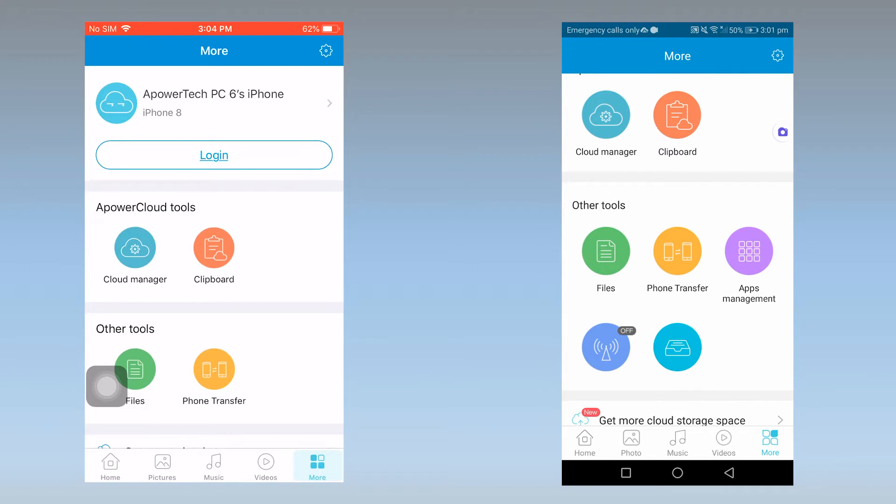
Step: Start AirMore Phone Transfer on the iPhone and pick the Android device to connect
{"action": "left_click", "coordinate": [605, 346]}
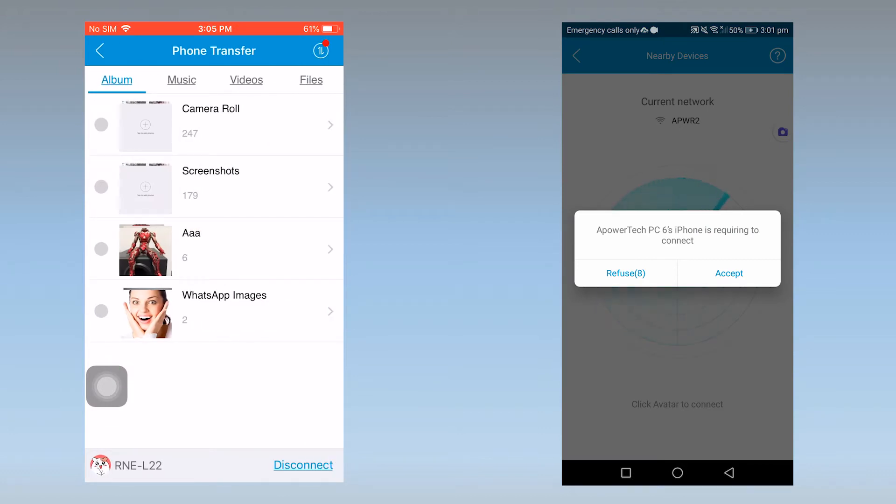
Step: Accept the request on Android, then send two photos from the iPhone's Aaa album
{"action": "left_click", "coordinate": [729, 274]}
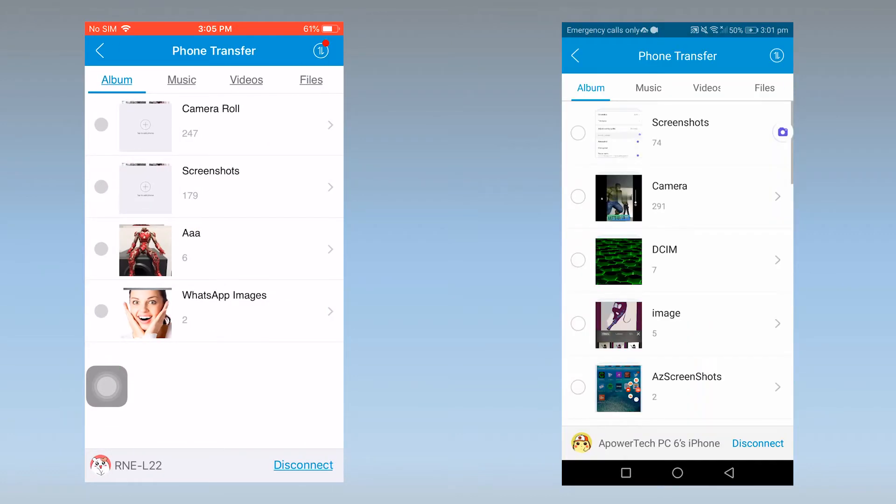
{"action": "left_click", "coordinate": [192, 250]}
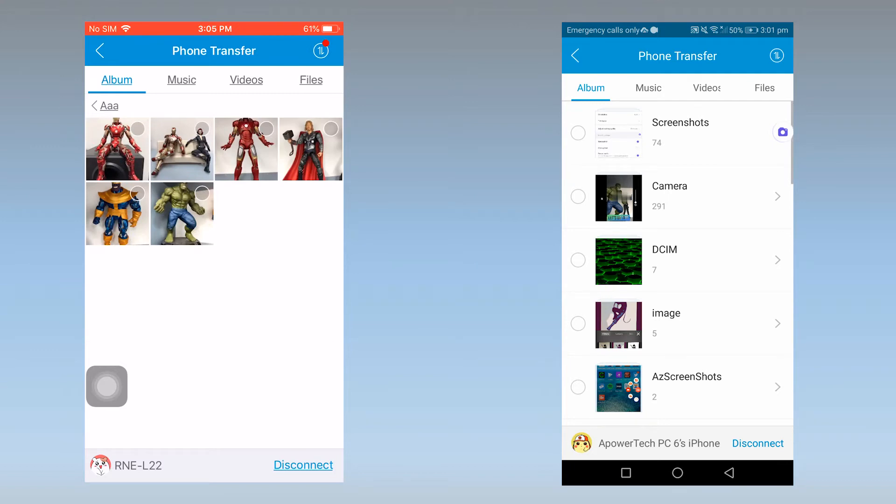
{"action": "left_click", "coordinate": [202, 129]}
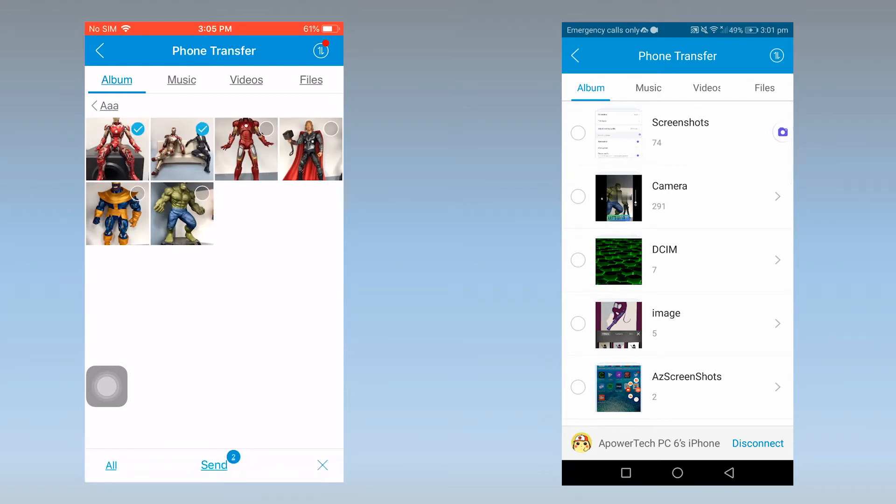
{"action": "left_click", "coordinate": [246, 148]}
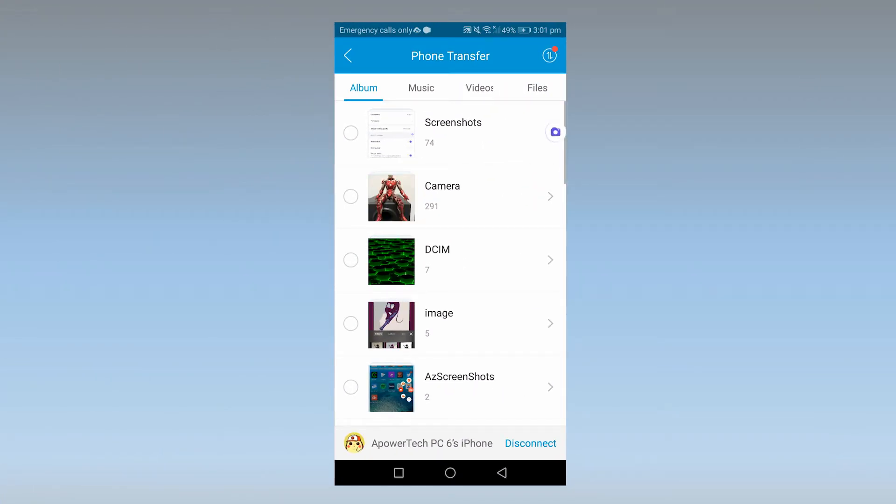
{"action": "left_click", "coordinate": [442, 197]}
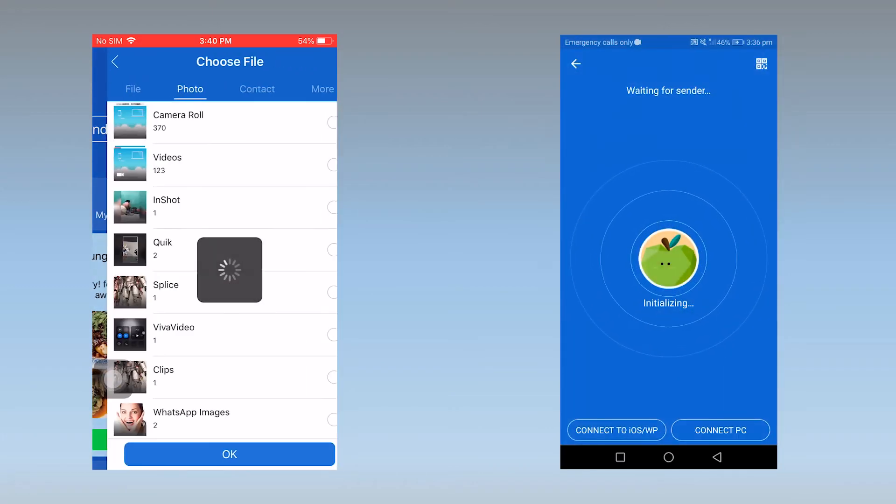
Step: Check three photos in SHAREit's Photo list and confirm them to reach the send radar screen
{"action": "scroll", "scroll_direction": "down", "scroll_amount": 3}
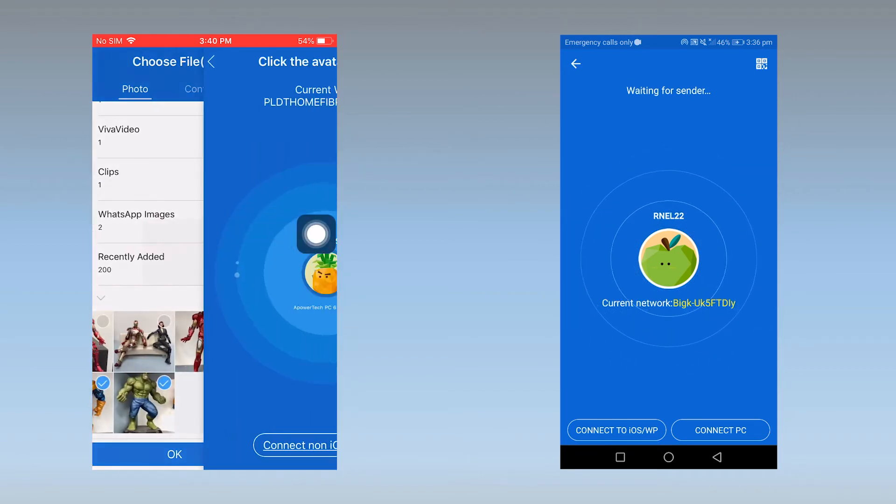
{"action": "left_click", "coordinate": [175, 455]}
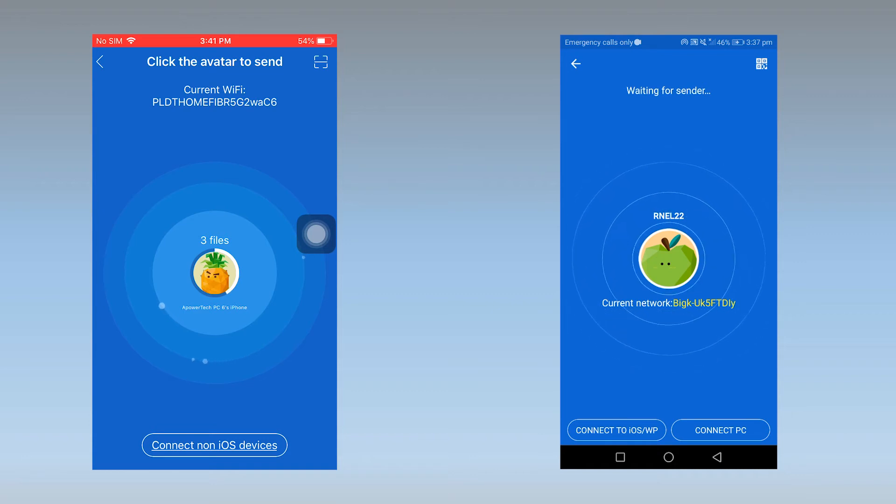
{"action": "left_click", "coordinate": [616, 429]}
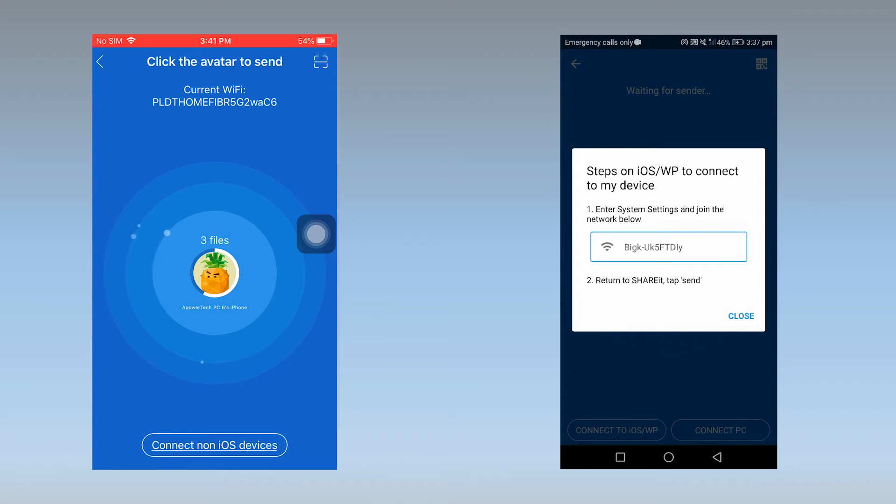
Step: View SHAREit's non-iOS connection instructions, then return to the iPhone home screen via AssistiveTouch
{"action": "left_click", "coordinate": [215, 446]}
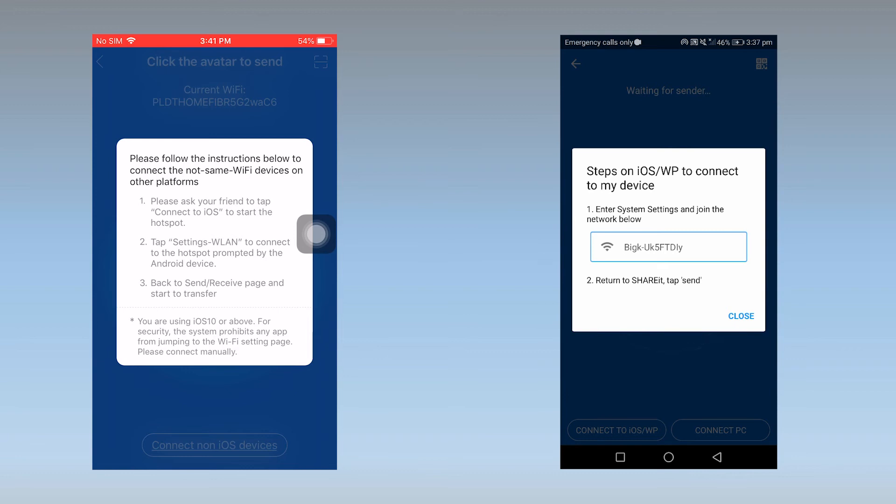
{"action": "left_click", "coordinate": [317, 235]}
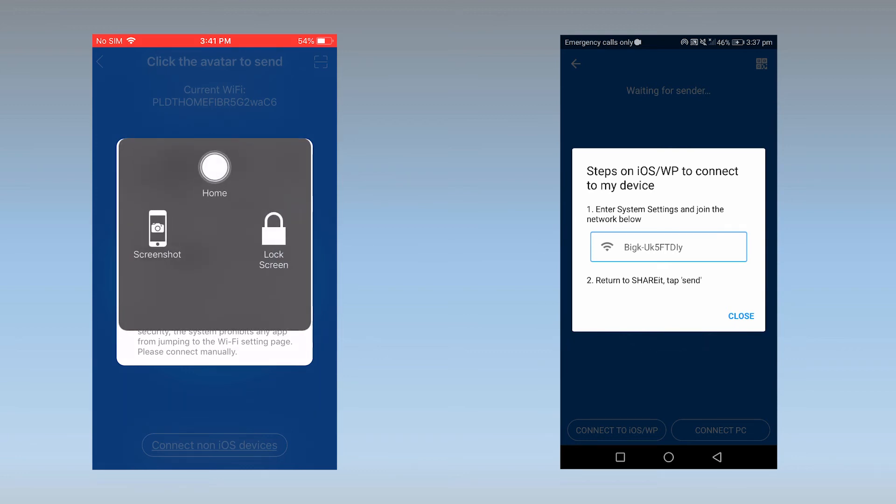
{"action": "left_click", "coordinate": [215, 170]}
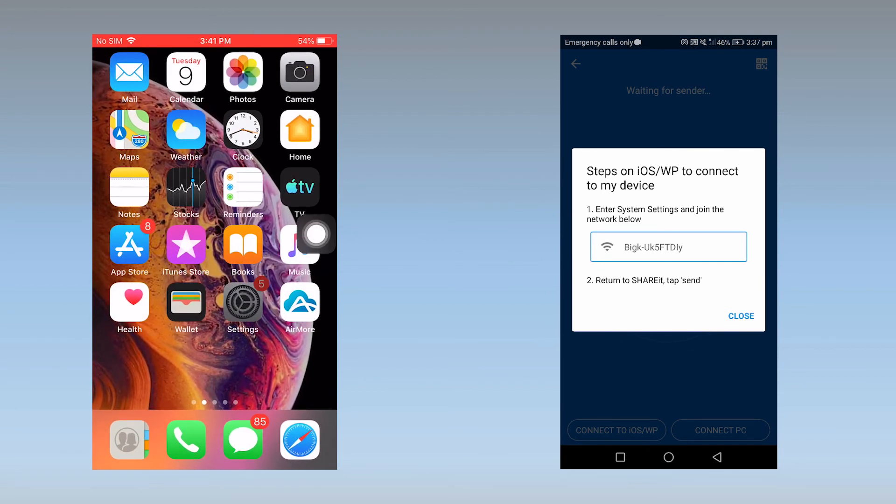
Step: Join the Bigk-Uk5FTDly hotspot from iOS Settings > Wi-Fi
{"action": "left_click", "coordinate": [243, 309]}
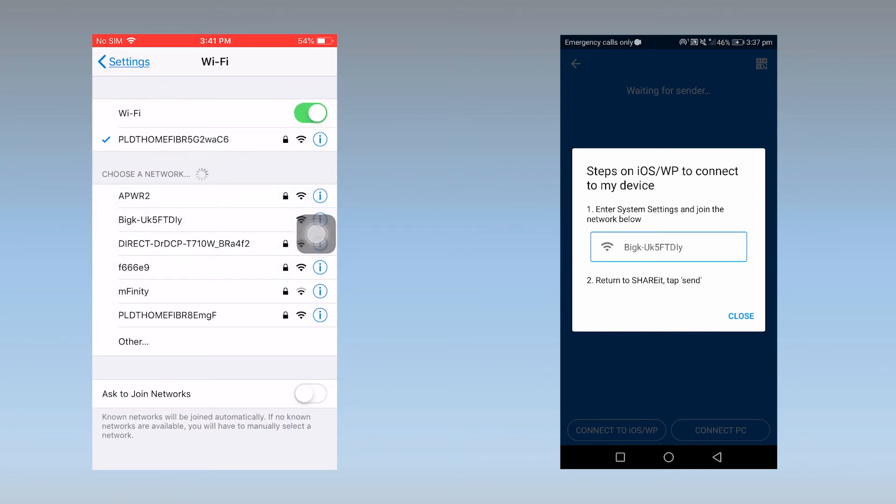
{"action": "left_click", "coordinate": [151, 219]}
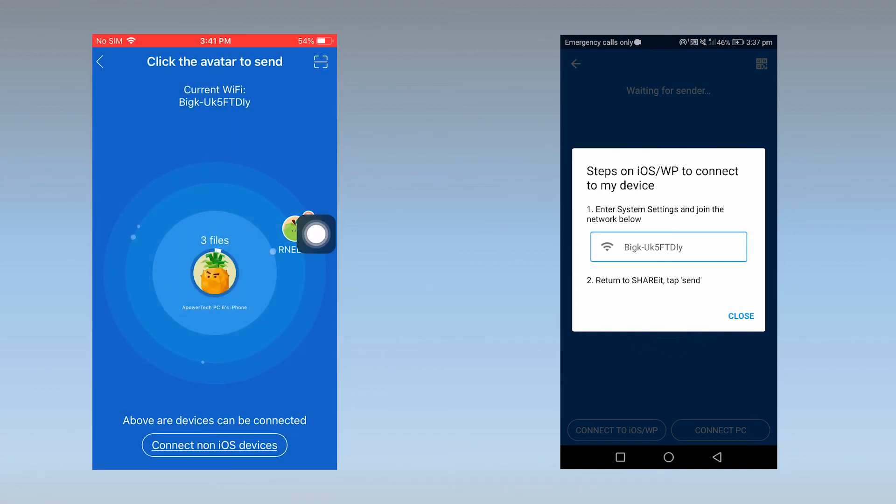
Step: Close the Android instructions dialog and send the three photos to RNEL22
{"action": "left_click", "coordinate": [740, 316]}
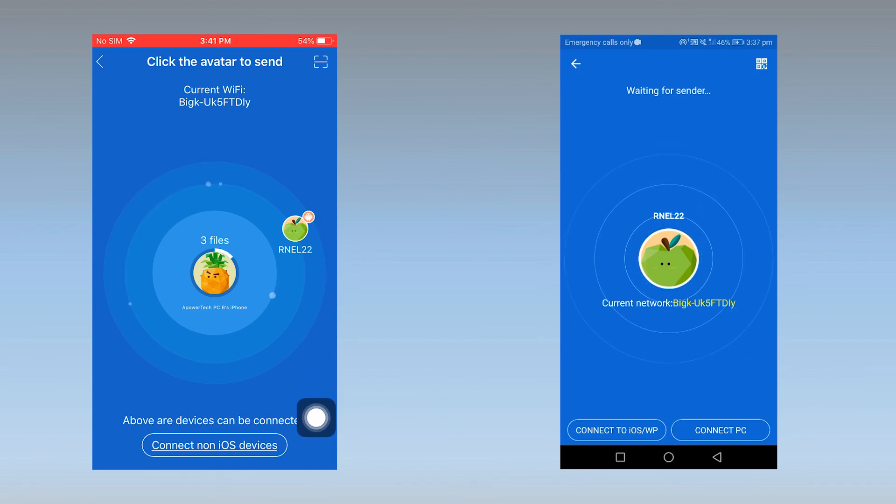
{"action": "left_click", "coordinate": [296, 223]}
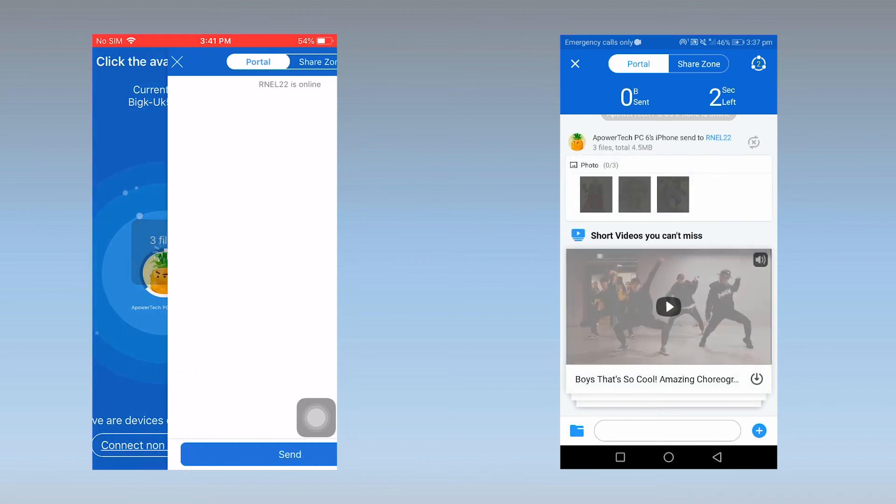